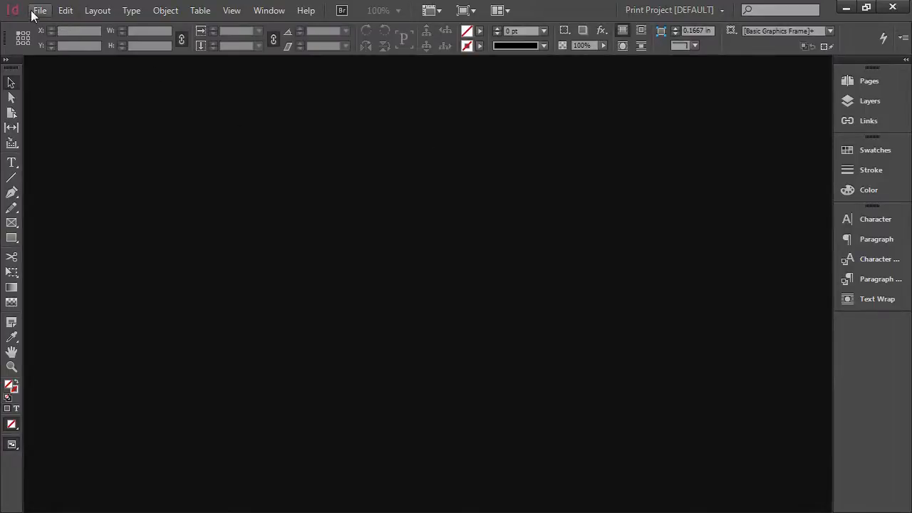
- Set up a new document with 3 non-facing A4 pages and 0.125 in bleed, with preview on
{"action": "left_click", "coordinate": [39, 10]}
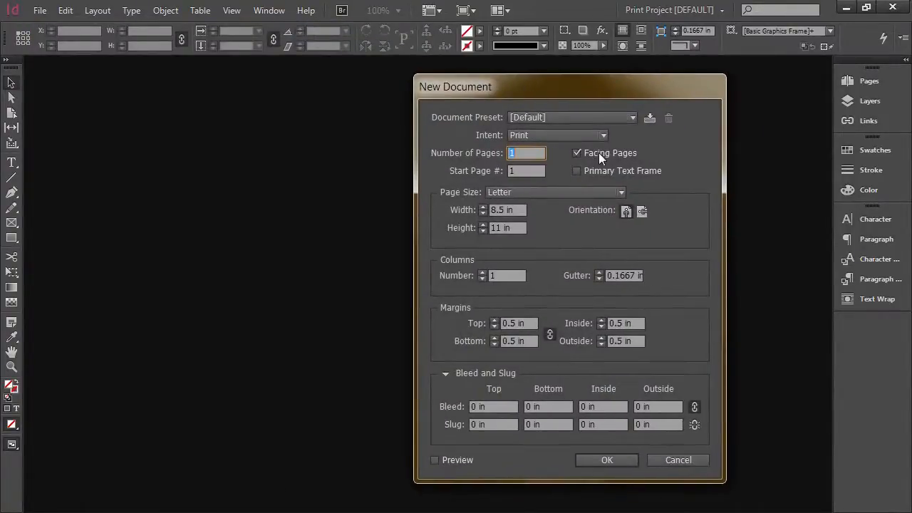
{"action": "left_click", "coordinate": [577, 152]}
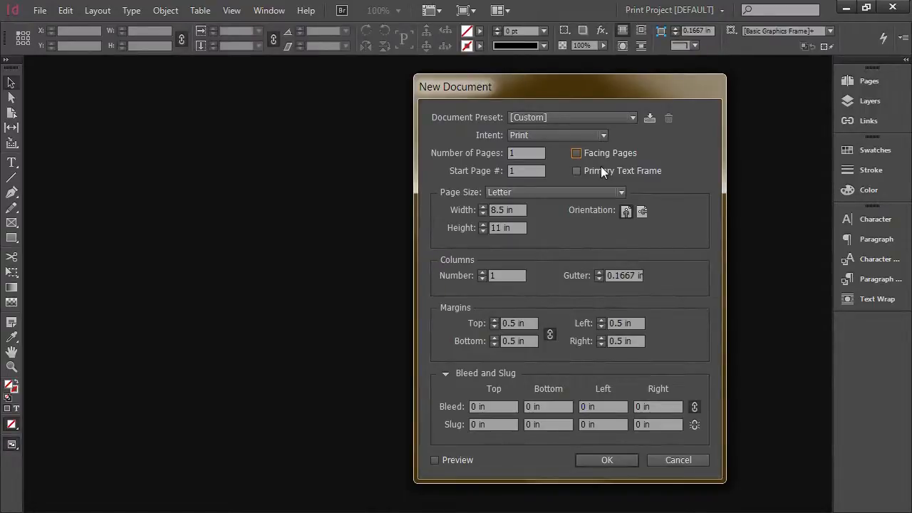
{"action": "left_click", "coordinate": [619, 192]}
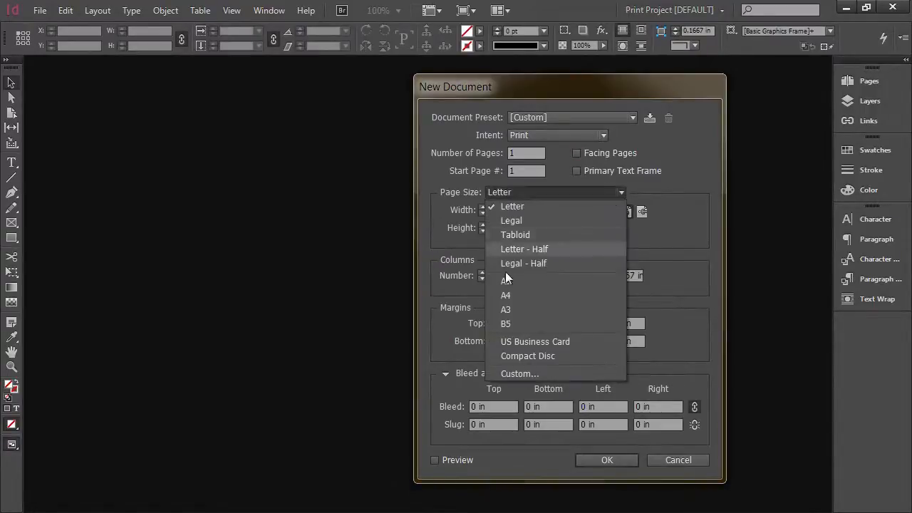
{"action": "left_click", "coordinate": [505, 295]}
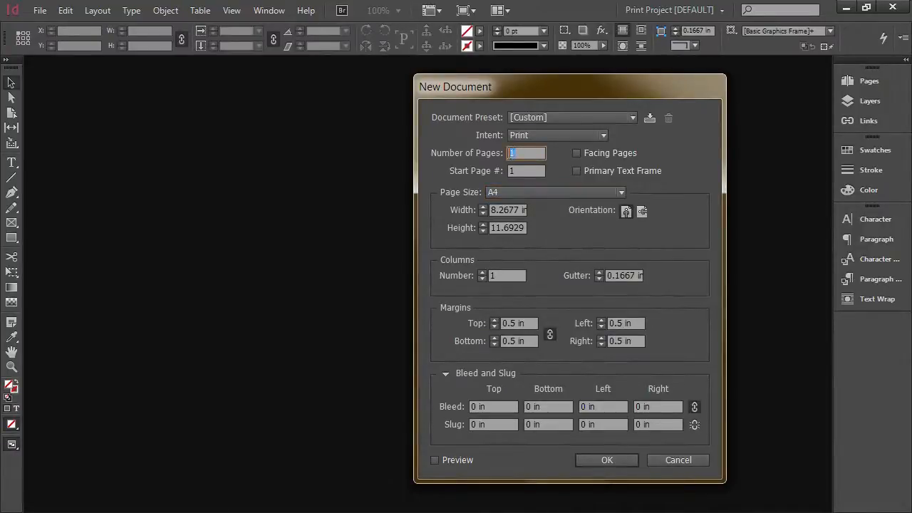
{"action": "type", "text": "3"}
{"action": "left_click", "coordinate": [493, 406]}
{"action": "type", "text": "0.125"}
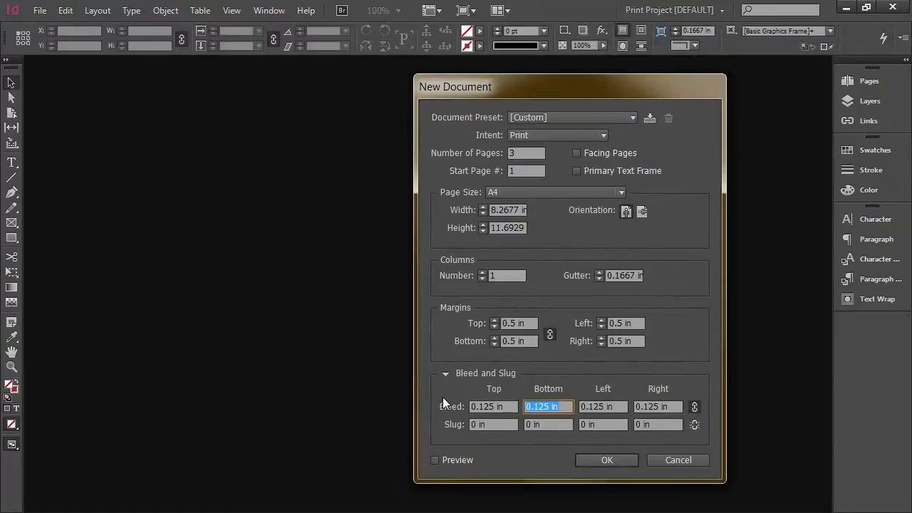
{"action": "mouse_move", "coordinate": [402, 377]}
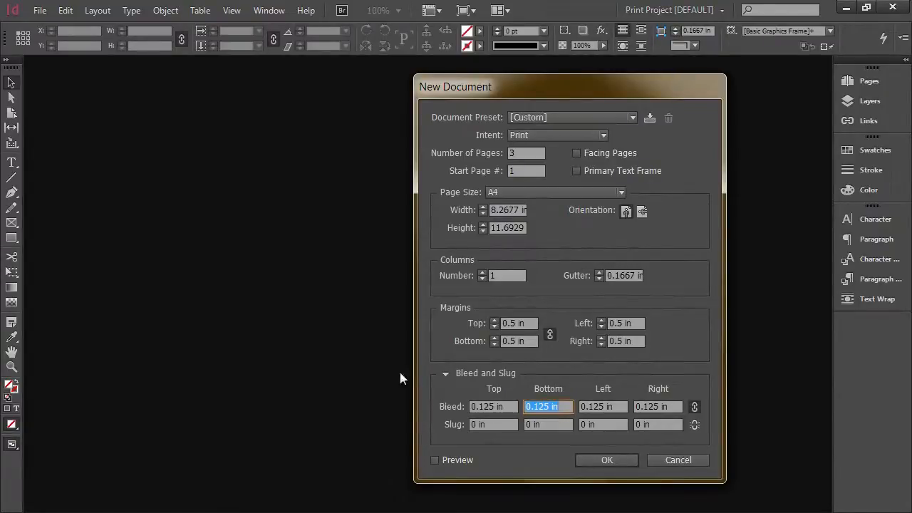
{"action": "left_click", "coordinate": [434, 459]}
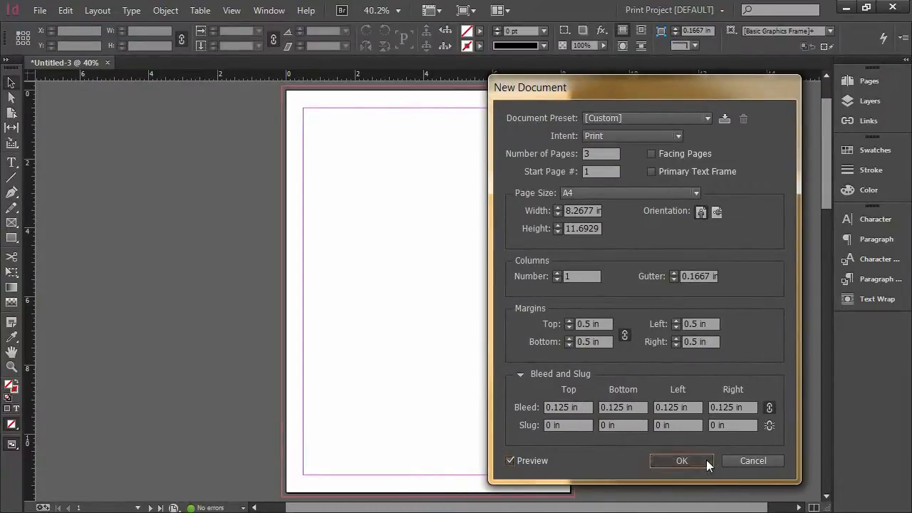
- Create the A4 document, show the Pages panel and switch to the Page tool
{"action": "left_click", "coordinate": [681, 460]}
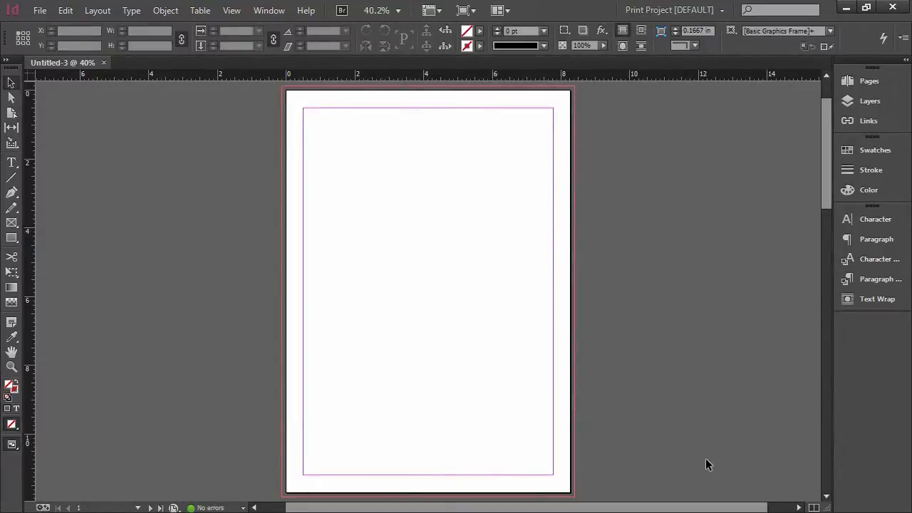
{"action": "left_click", "coordinate": [868, 81]}
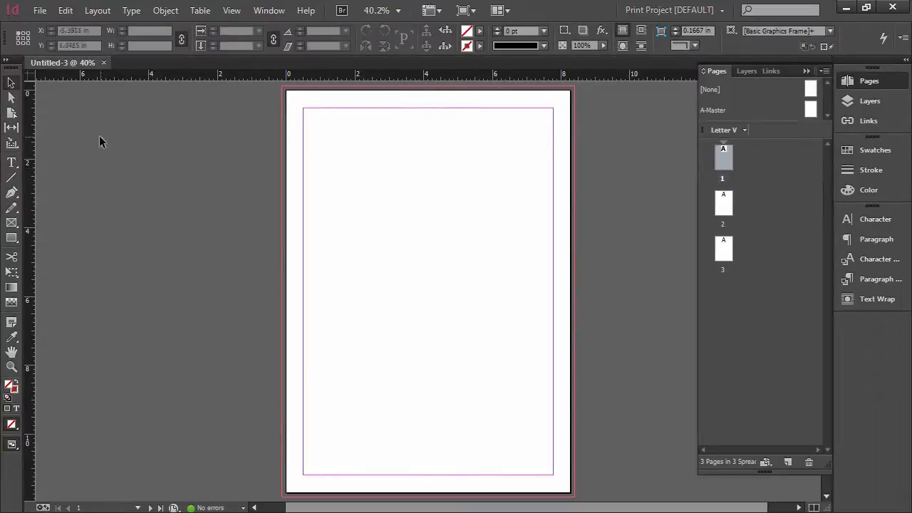
{"action": "mouse_move", "coordinate": [11, 114]}
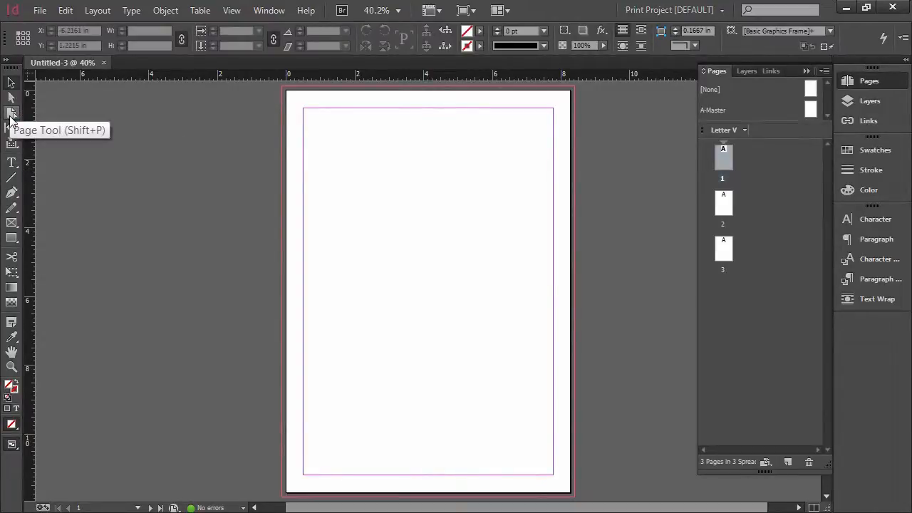
{"action": "left_click", "coordinate": [11, 116]}
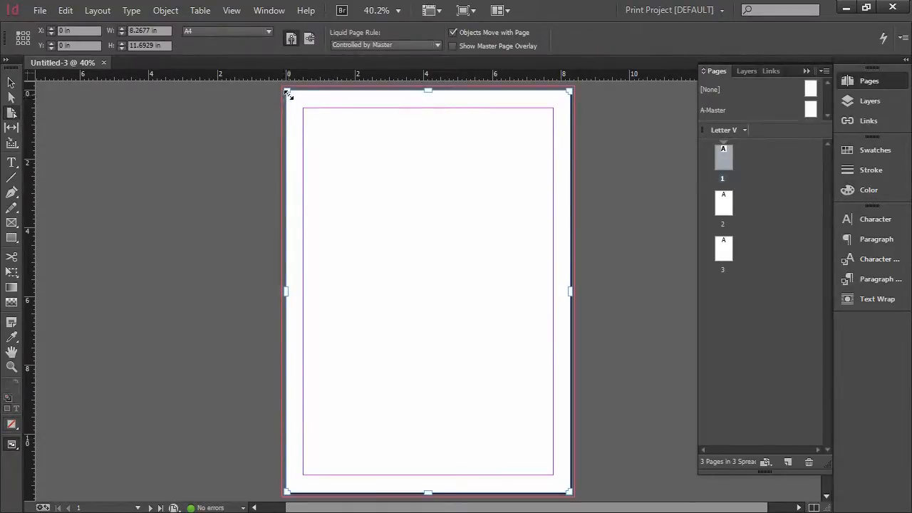
{"action": "mouse_move", "coordinate": [566, 97]}
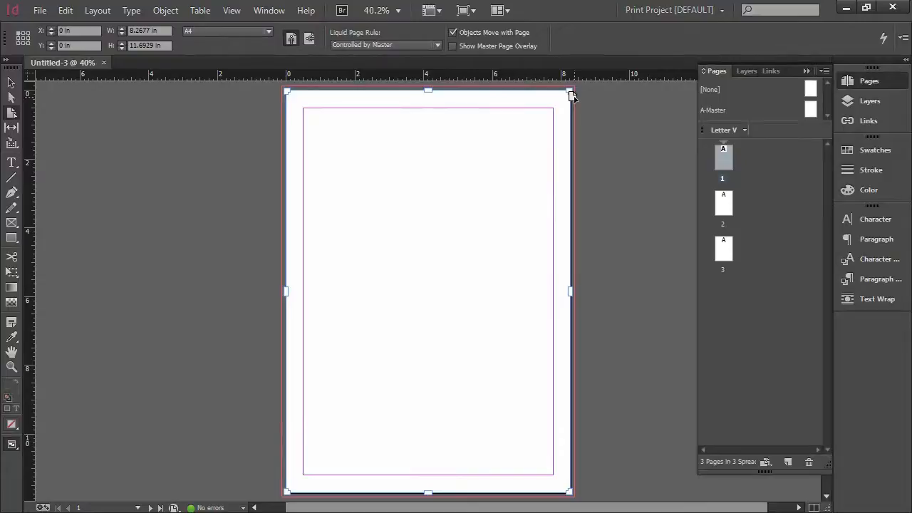
{"action": "mouse_move", "coordinate": [467, 132]}
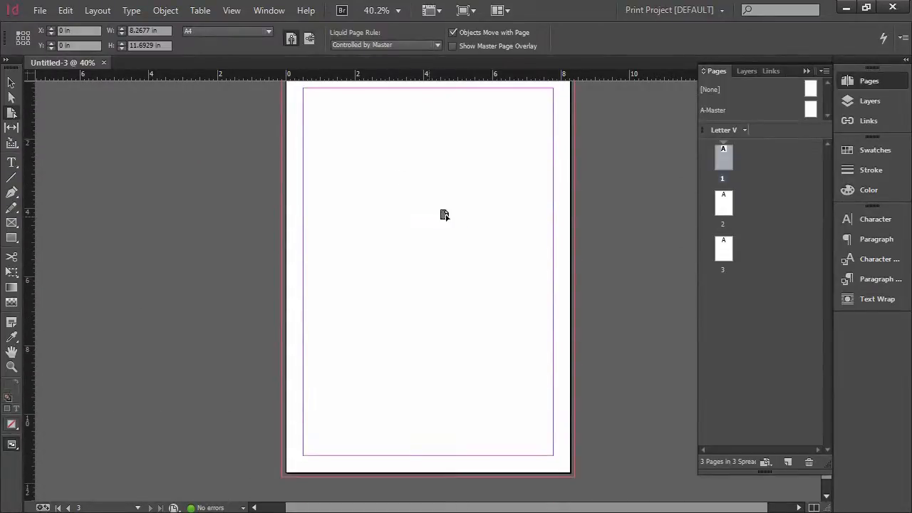
{"action": "mouse_move", "coordinate": [732, 178]}
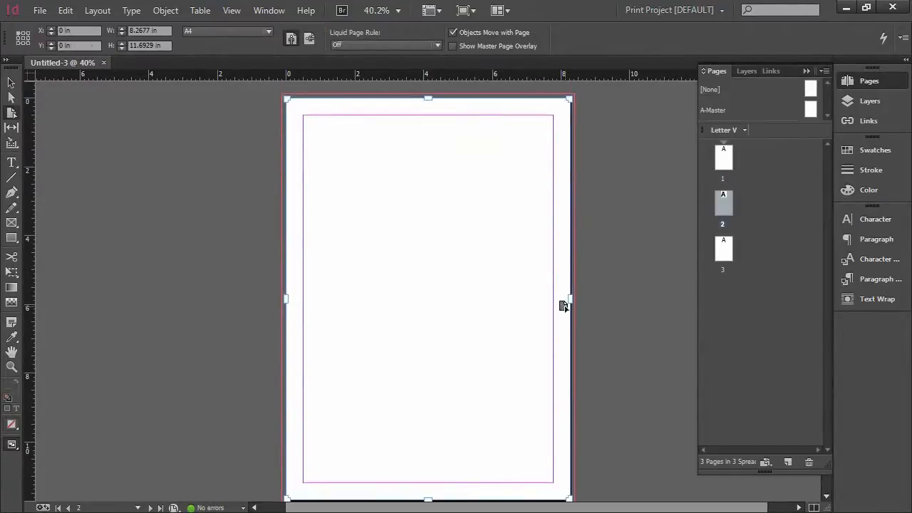
{"action": "mouse_move", "coordinate": [525, 300]}
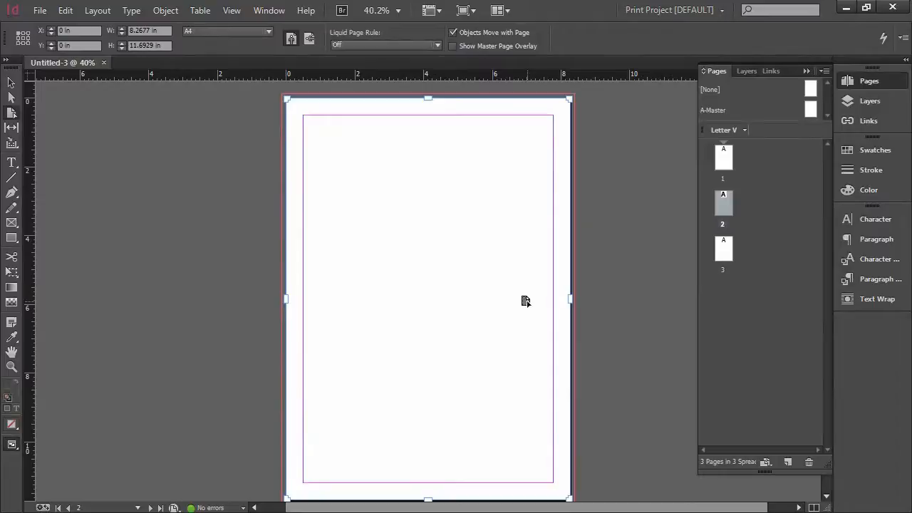
{"action": "mouse_move", "coordinate": [516, 265]}
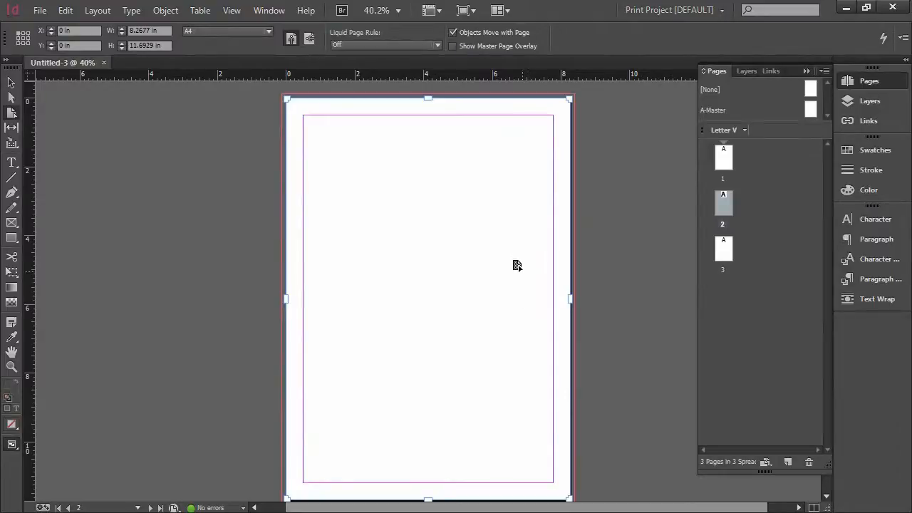
{"action": "mouse_move", "coordinate": [336, 114]}
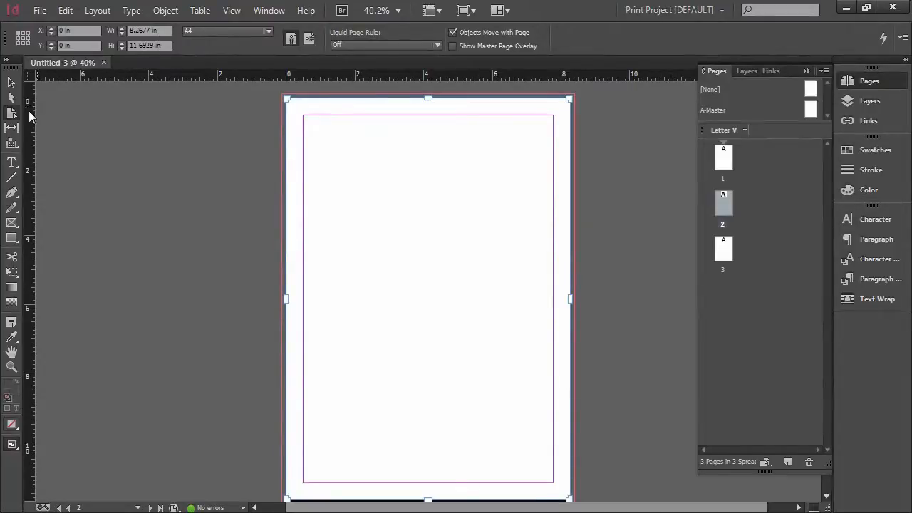
{"action": "mouse_move", "coordinate": [159, 28]}
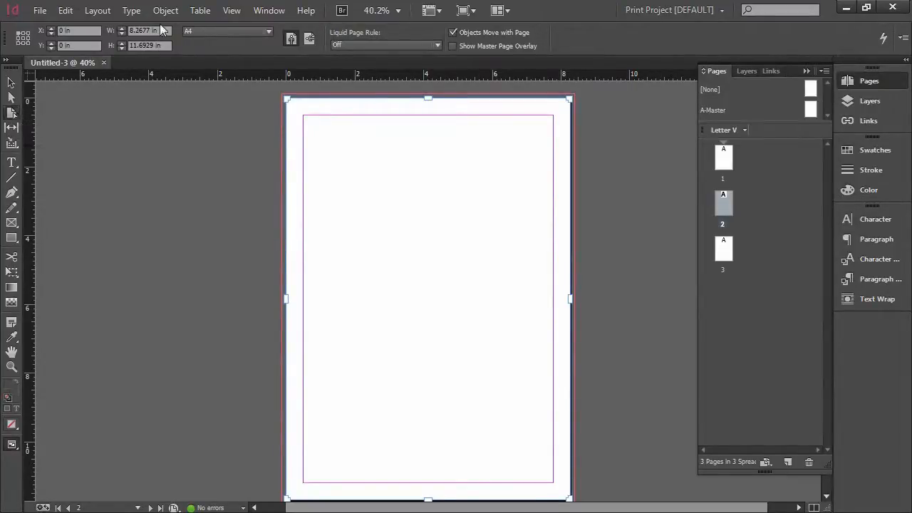
- Resize page 2 to the US Business Card preset, 3.5 × 2 in
{"action": "left_click", "coordinate": [268, 31]}
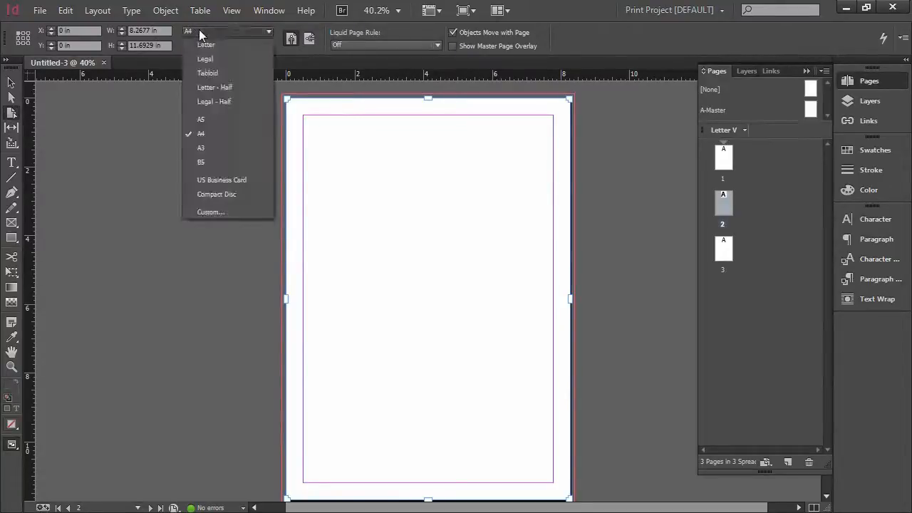
{"action": "mouse_move", "coordinate": [222, 179]}
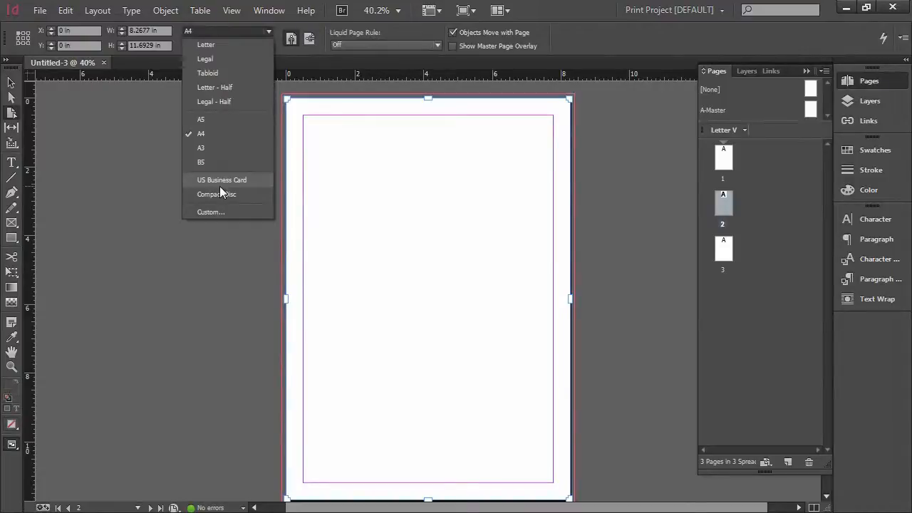
{"action": "left_click", "coordinate": [221, 179]}
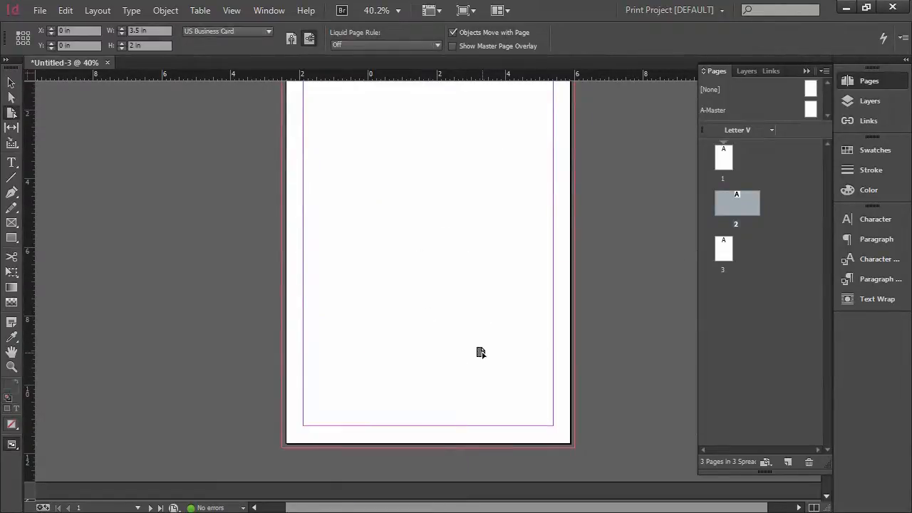
{"action": "scroll", "scroll_direction": "down", "scroll_amount": 3}
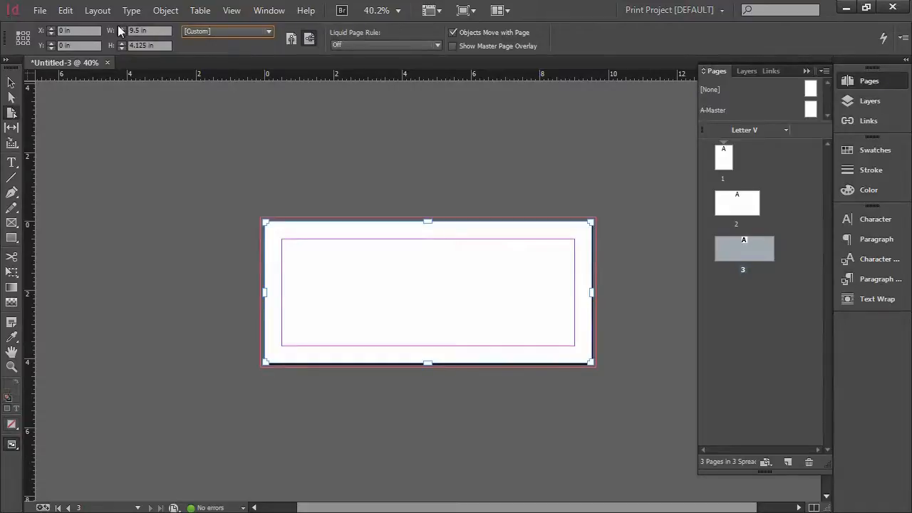
{"action": "mouse_move", "coordinate": [146, 43]}
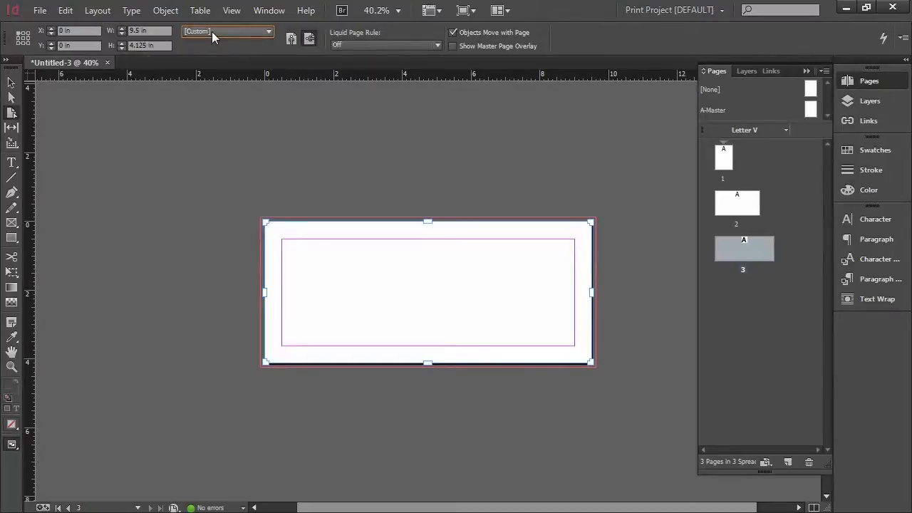
{"action": "mouse_move", "coordinate": [219, 45]}
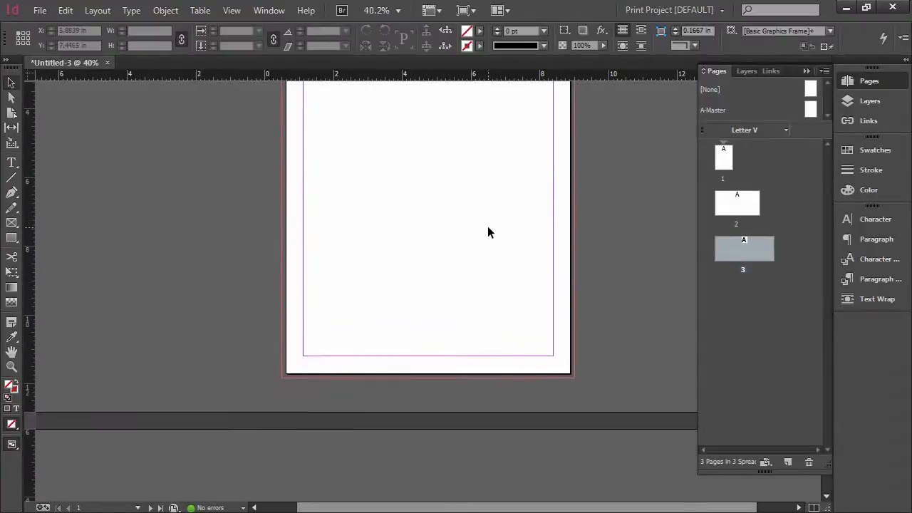
- Scroll back up through the document pages
{"action": "scroll", "scroll_direction": "up", "scroll_amount": 3}
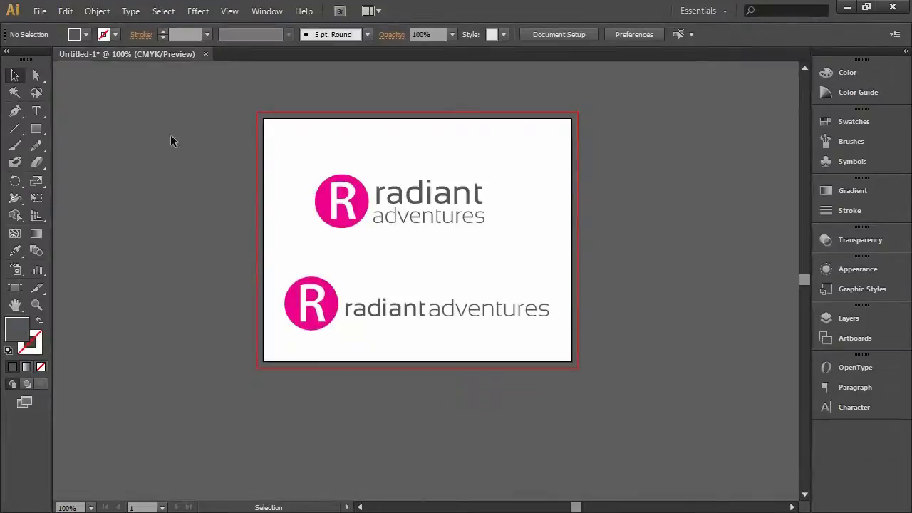
- Select and grab the single-line Radiant Adventures logo in Illustrator
{"action": "left_click", "coordinate": [310, 302]}
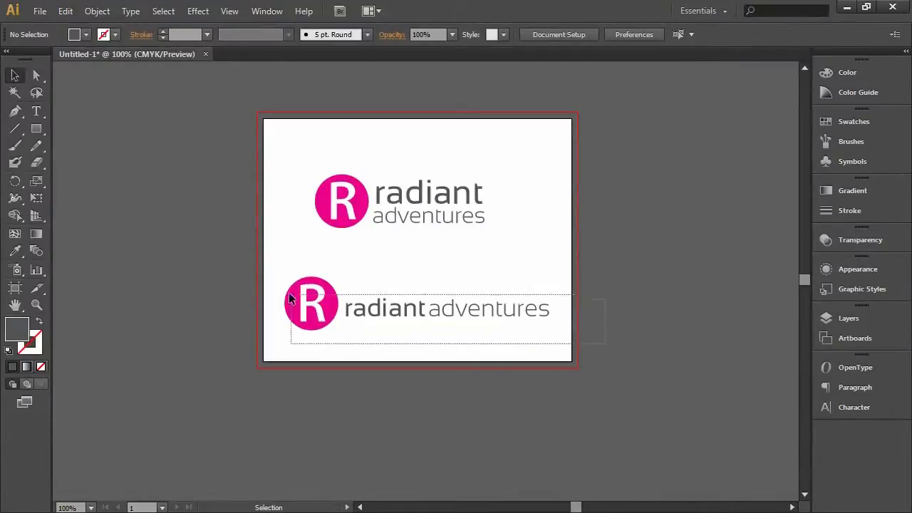
{"action": "left_click", "coordinate": [311, 302]}
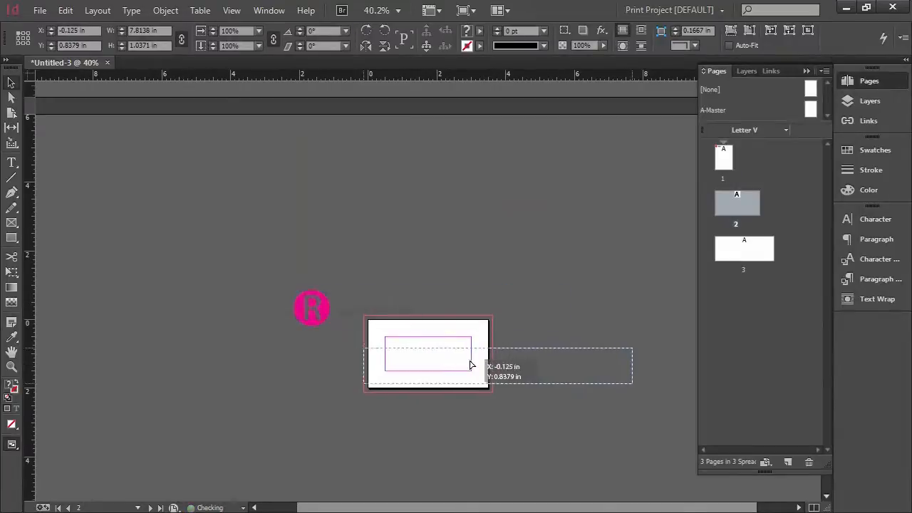
- Drop the logo onto the business card, scale it down and move it to the envelope's top-left
{"action": "left_click_drag", "start_coordinate": [312, 307], "coordinate": [427, 362]}
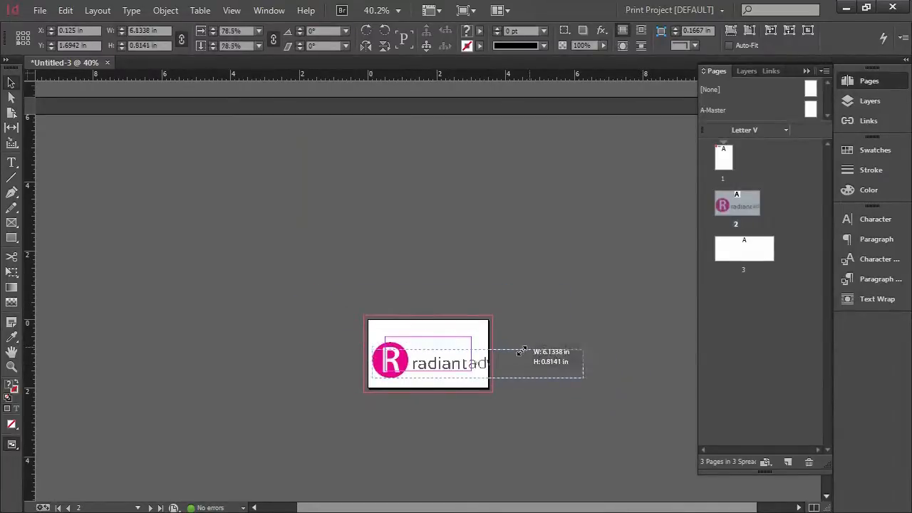
{"action": "left_click_drag", "start_coordinate": [522, 352], "coordinate": [481, 376]}
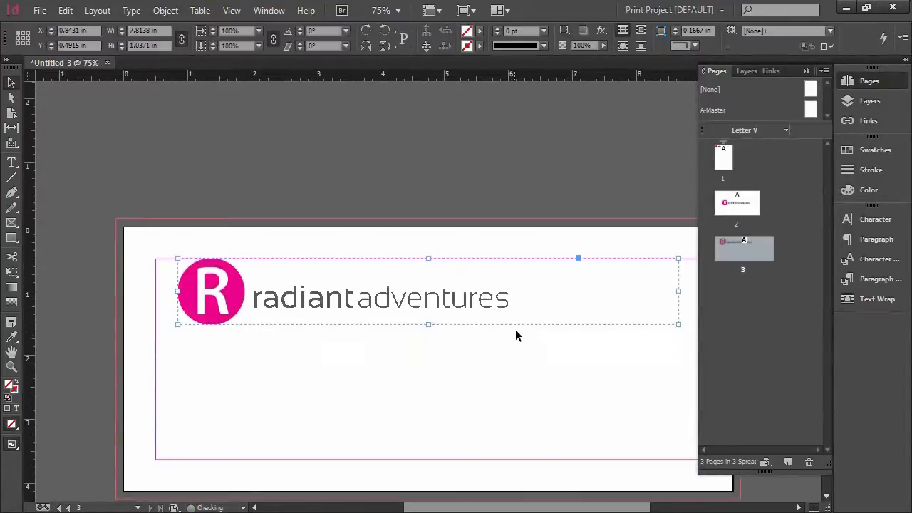
{"action": "left_click_drag", "start_coordinate": [428, 290], "coordinate": [386, 274]}
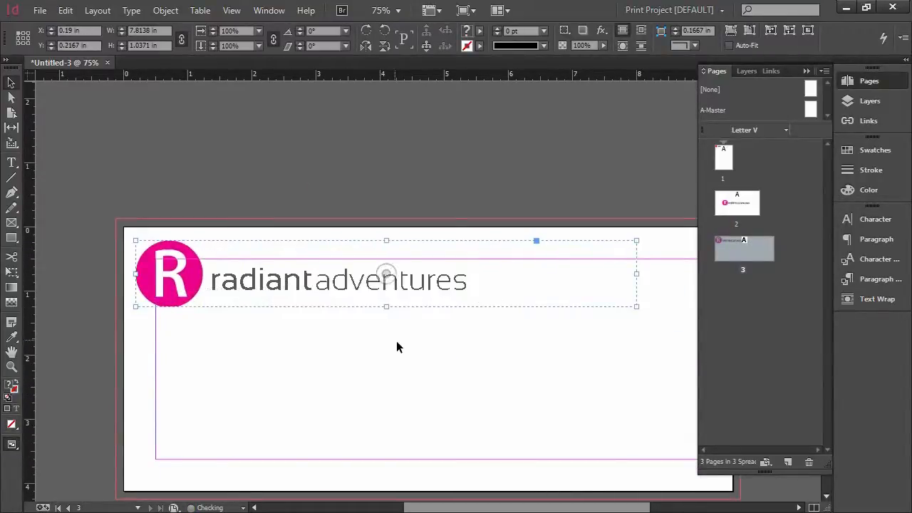
{"action": "left_click", "coordinate": [421, 370]}
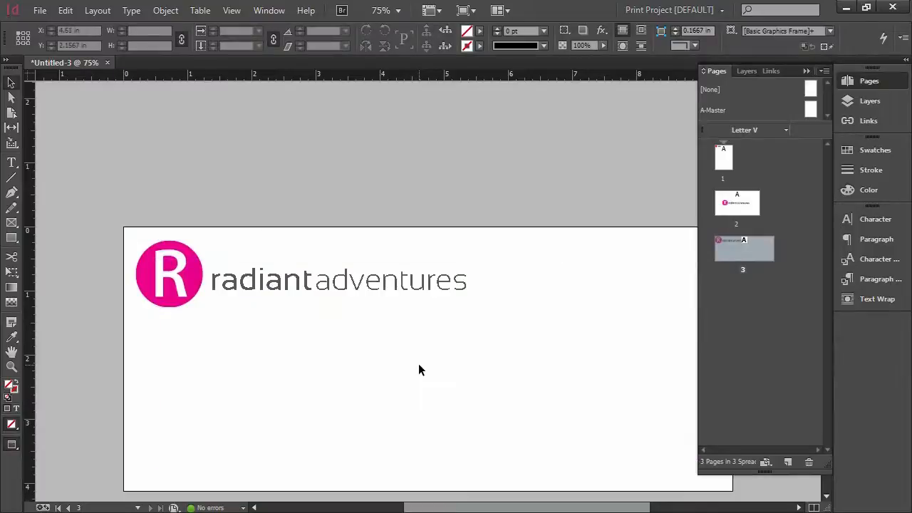
- Open Save As and cancel it, then select the logo on the letterhead page
{"action": "left_click", "coordinate": [397, 10]}
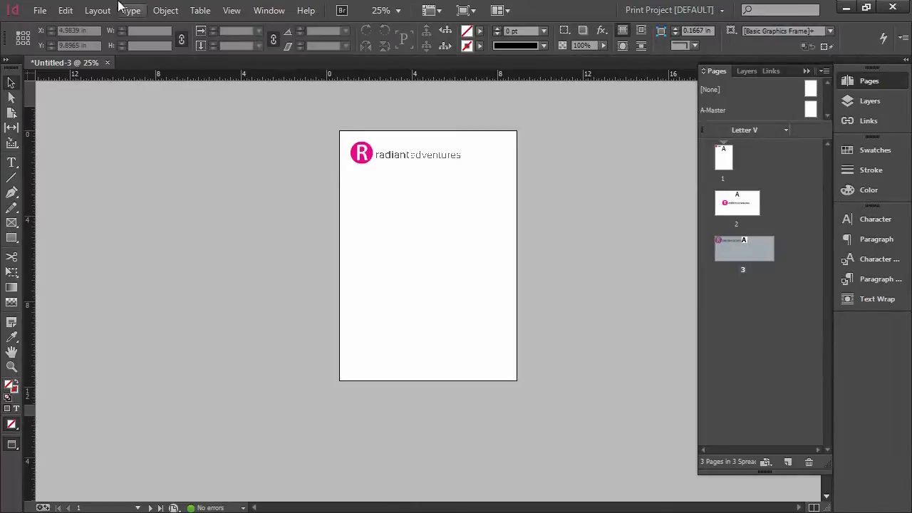
{"action": "left_click", "coordinate": [40, 10]}
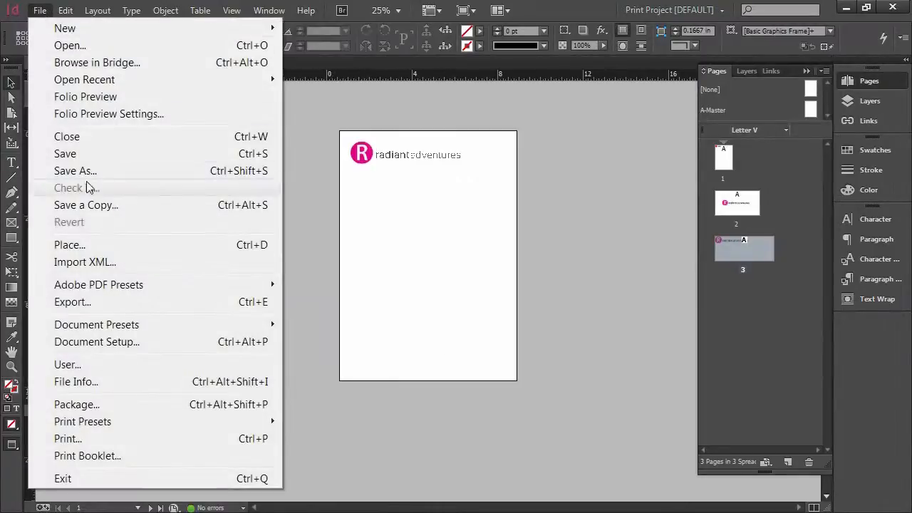
{"action": "left_click", "coordinate": [75, 170]}
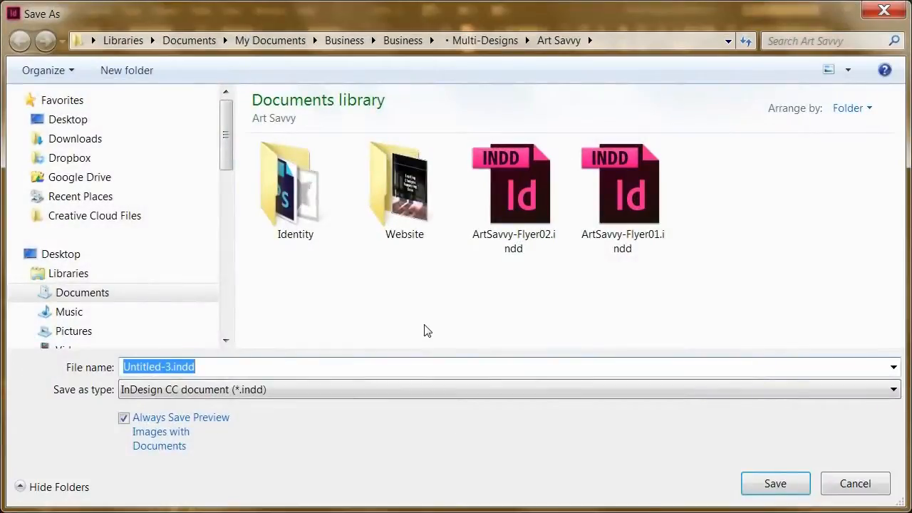
{"action": "left_click", "coordinate": [774, 482]}
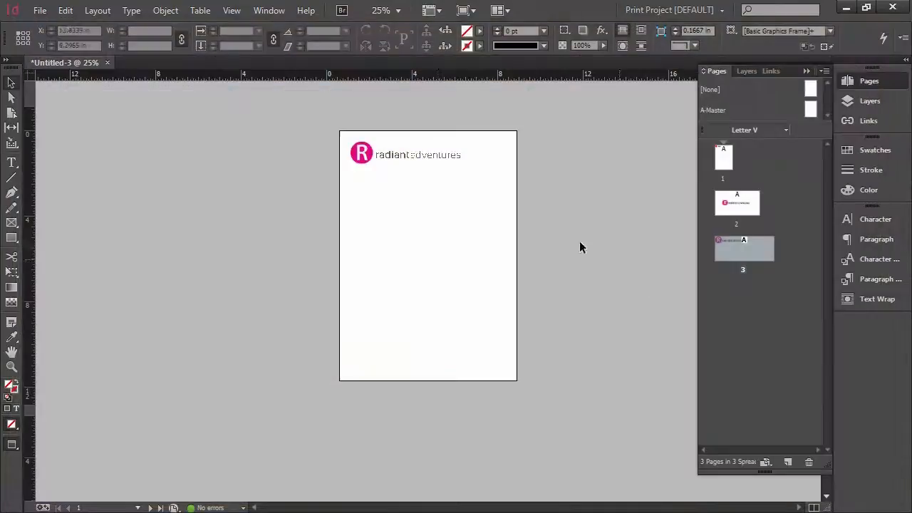
{"action": "left_click", "coordinate": [417, 154]}
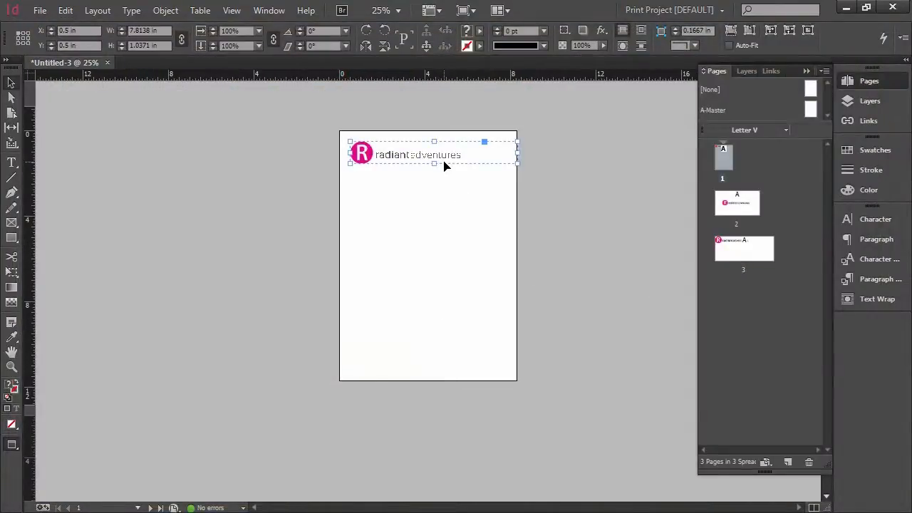
{"action": "mouse_move", "coordinate": [476, 223]}
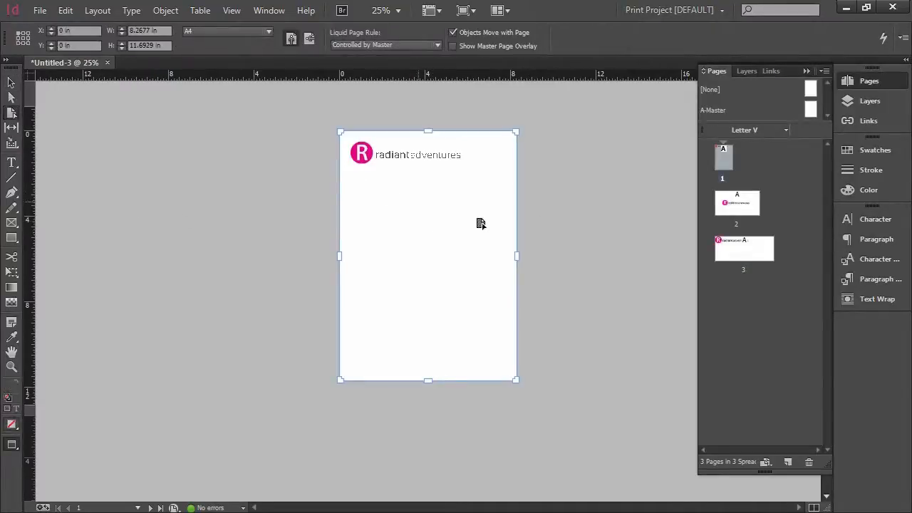
{"action": "mouse_move", "coordinate": [161, 61]}
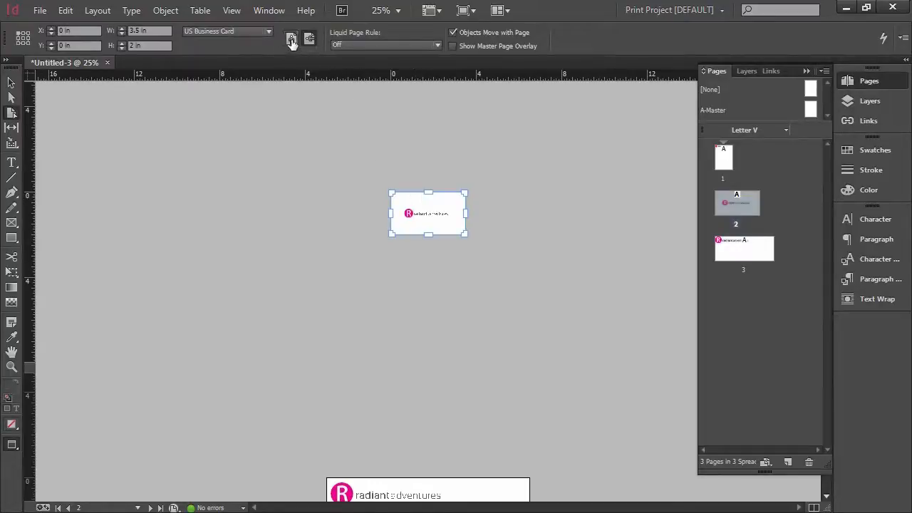
- Switch the business card page to portrait orientation
{"action": "left_click", "coordinate": [291, 41]}
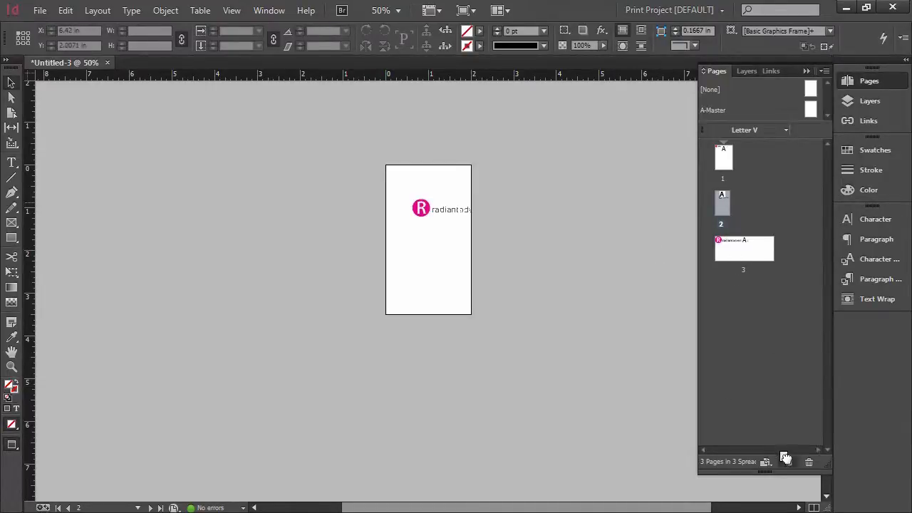
- Add a fourth page as a landscape business card with the logo, then view pages 3 and 1
{"action": "left_click", "coordinate": [765, 461]}
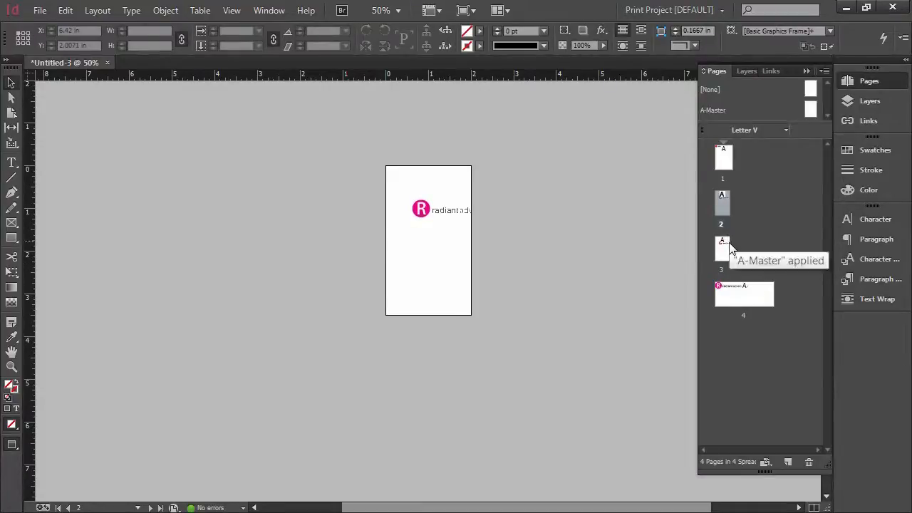
{"action": "left_click", "coordinate": [721, 248]}
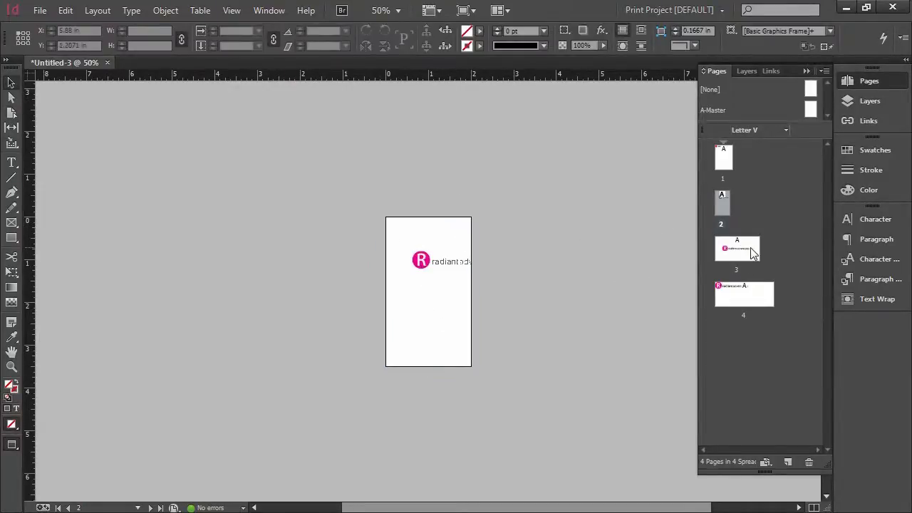
{"action": "double_click", "coordinate": [736, 247]}
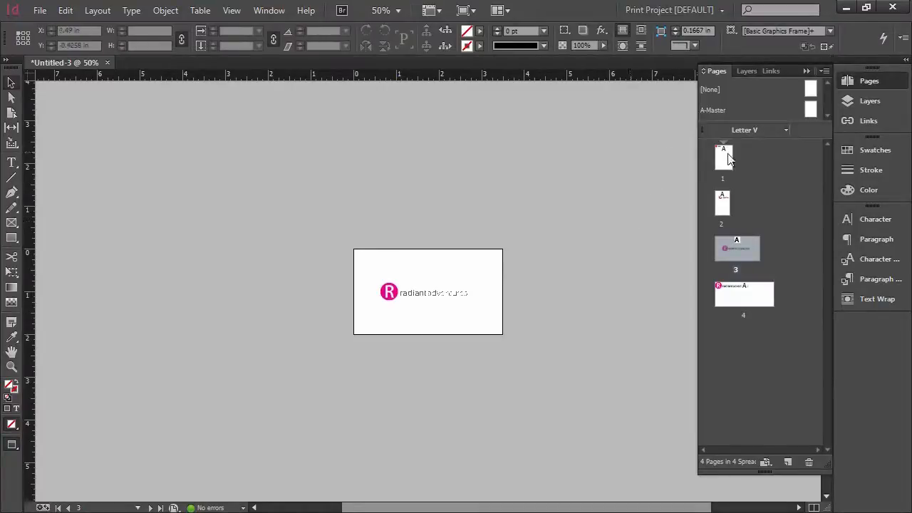
{"action": "double_click", "coordinate": [723, 157]}
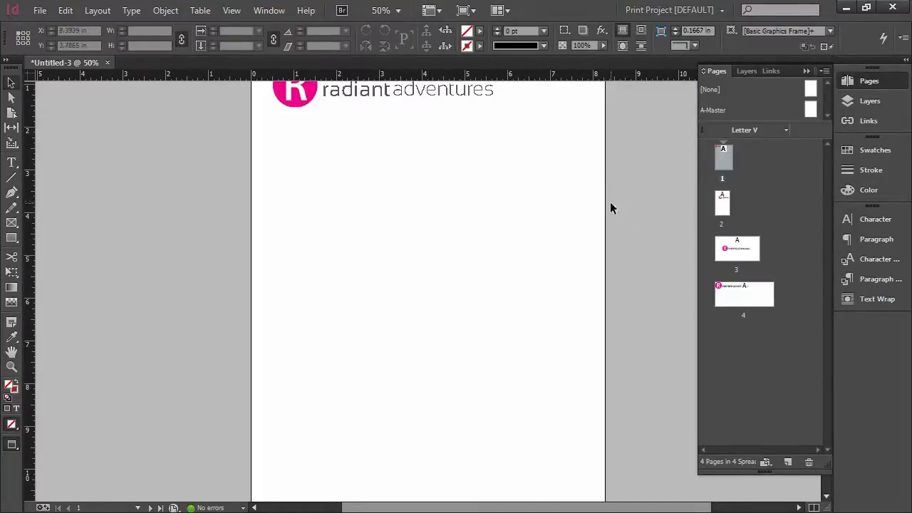